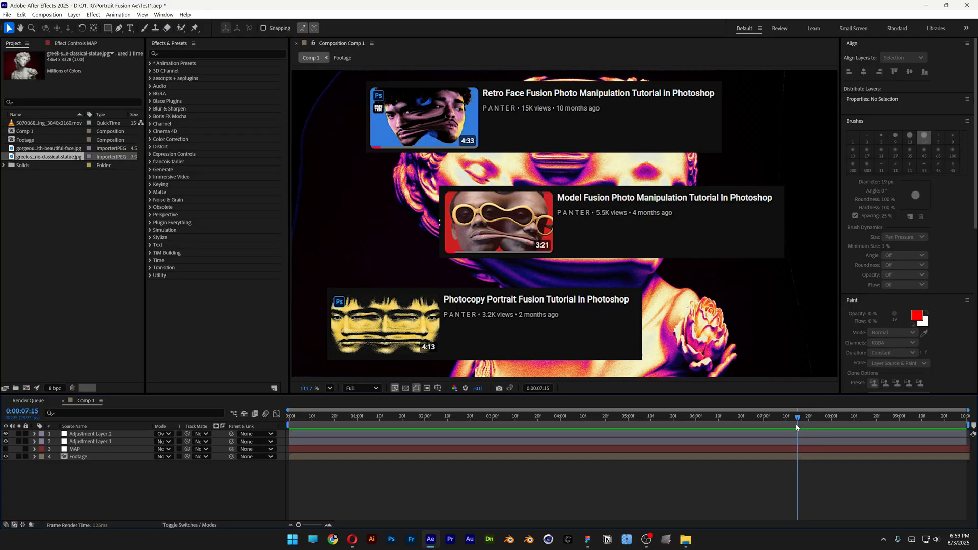
# - Set aside the example project to start a fresh, empty After Effects project
pyautogui.moveTo(797, 427); pyautogui.dragTo(773, 427)
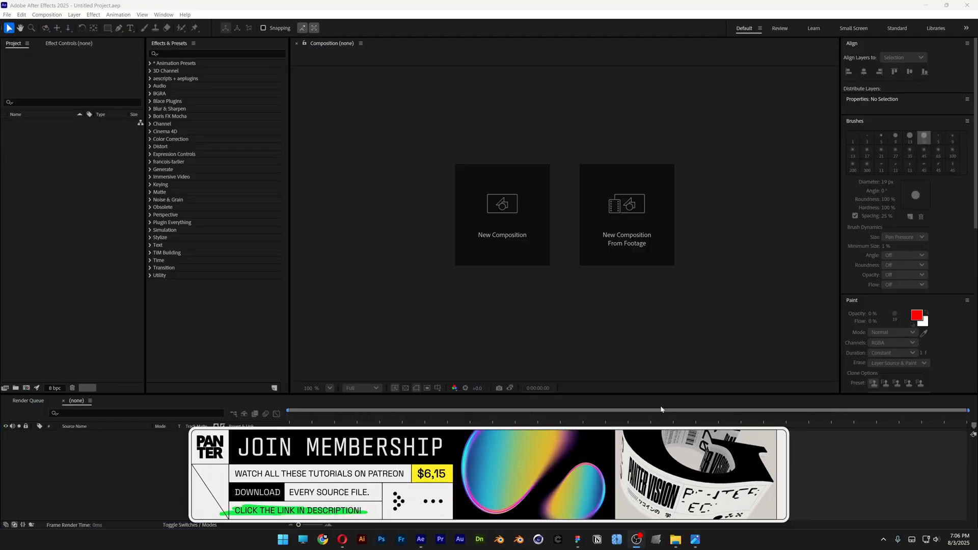
# - Create a composition named 'Final Comp' using the HD 1920x1080 29.97 fps preset
pyautogui.click(501, 215)
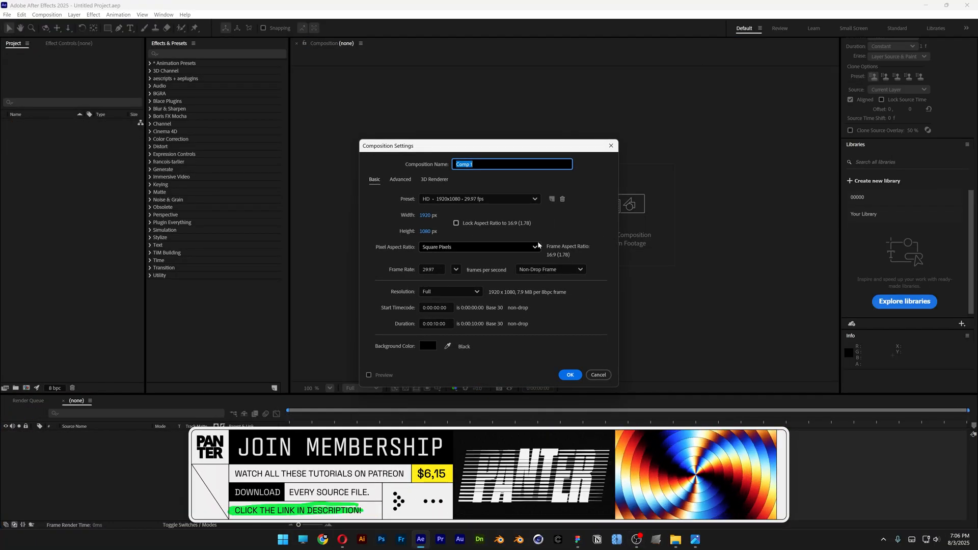
pyautogui.write('Final Comp')
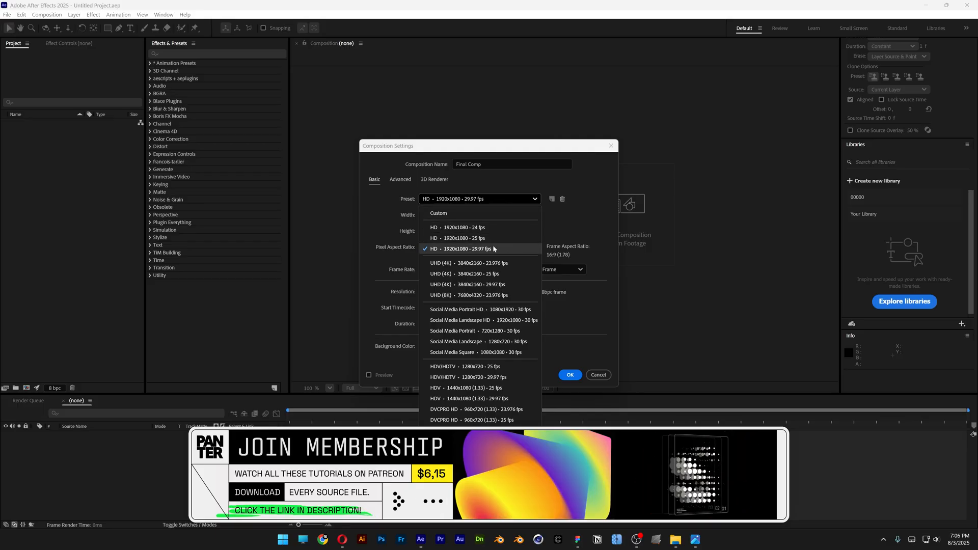
pyautogui.click(464, 248)
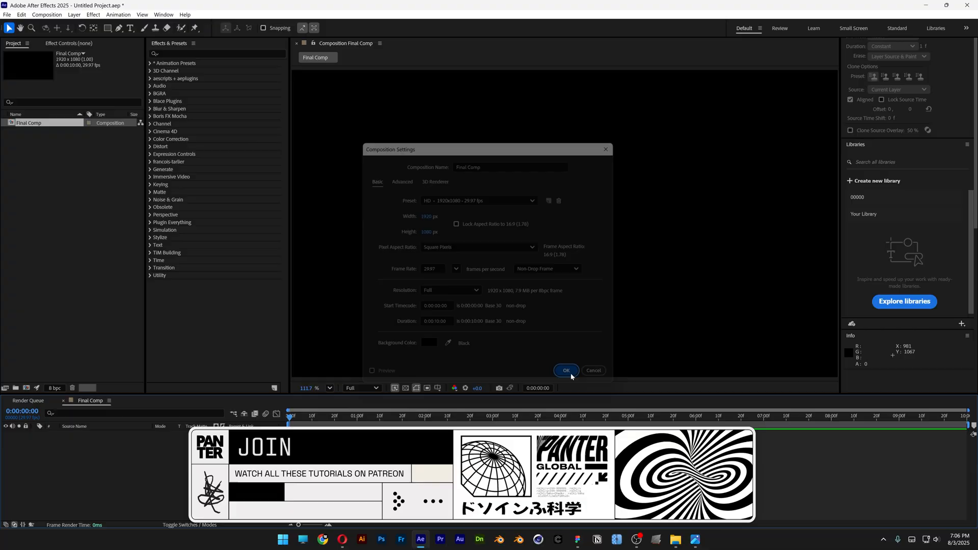
# - Confirm the Final Comp settings to finish creating the composition
pyautogui.click(565, 370)
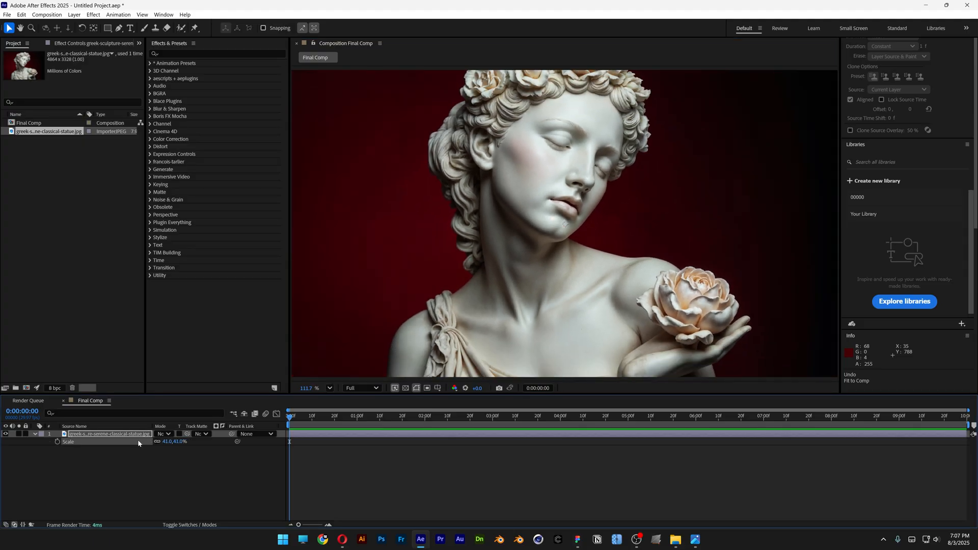
# - Pre-compose the statue layer as 'Subject', moving all attributes into the new composition
pyautogui.rightClick(108, 433)
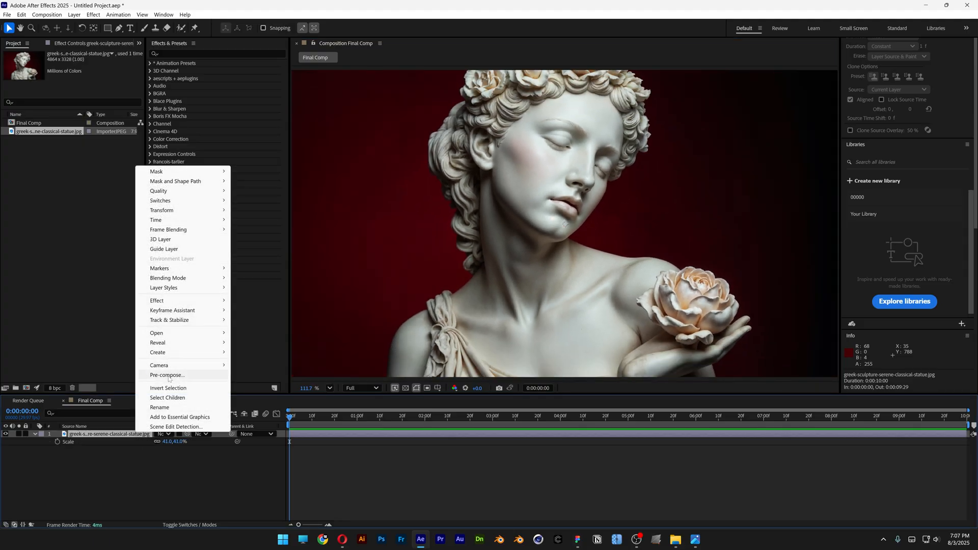
pyautogui.click(167, 375)
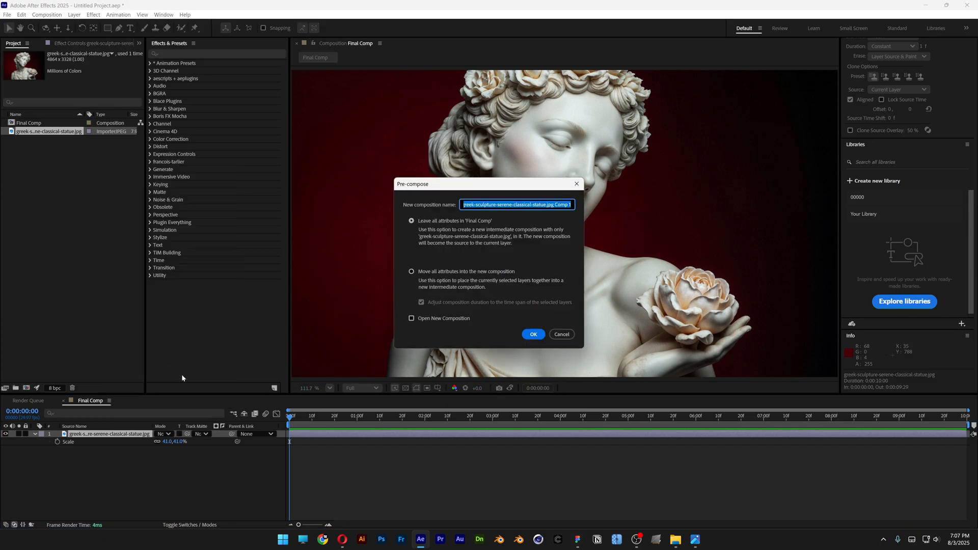
pyautogui.write('Subject')
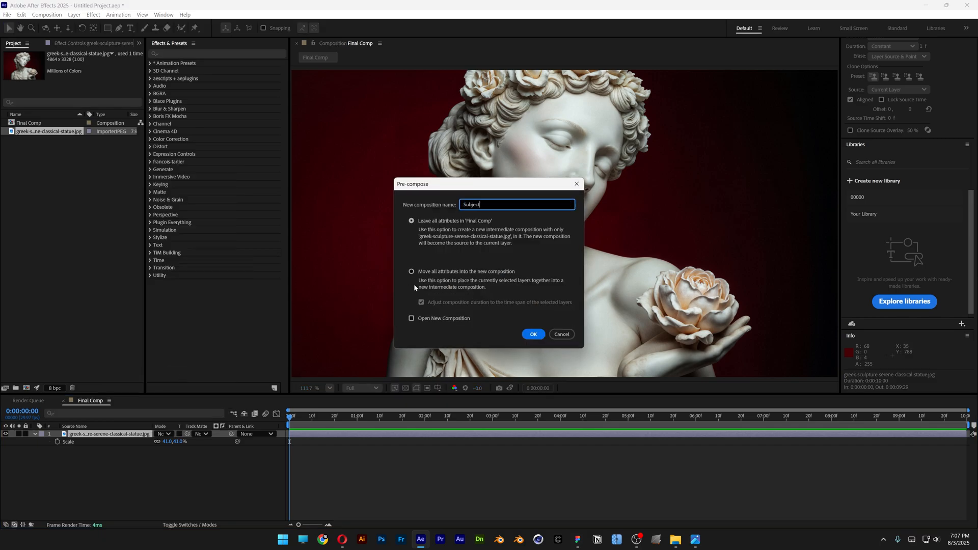
pyautogui.click(412, 271)
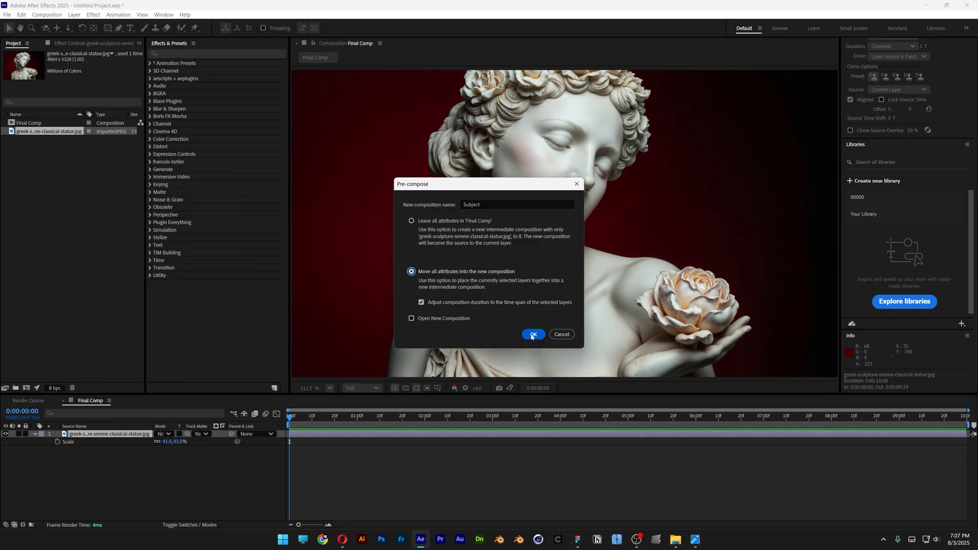
pyautogui.click(532, 334)
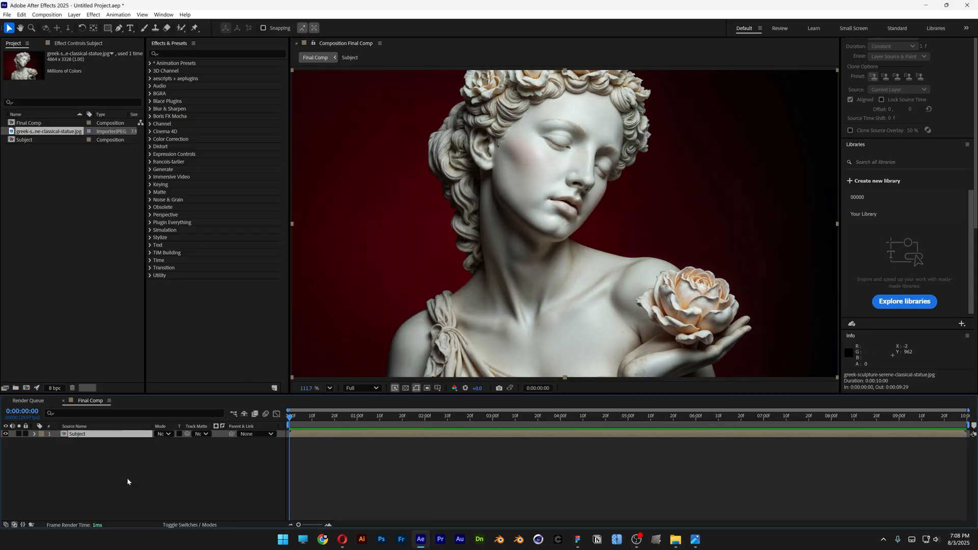
# - Add a white comp-sized solid named 'Displacement' to the timeline
pyautogui.rightClick(127, 481)
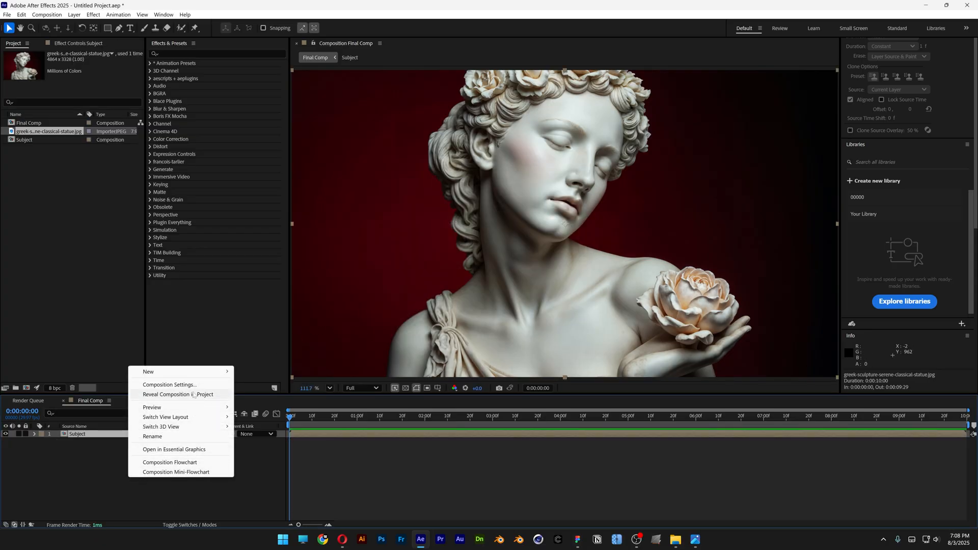
pyautogui.moveTo(149, 372)
pyautogui.write('Displacement')
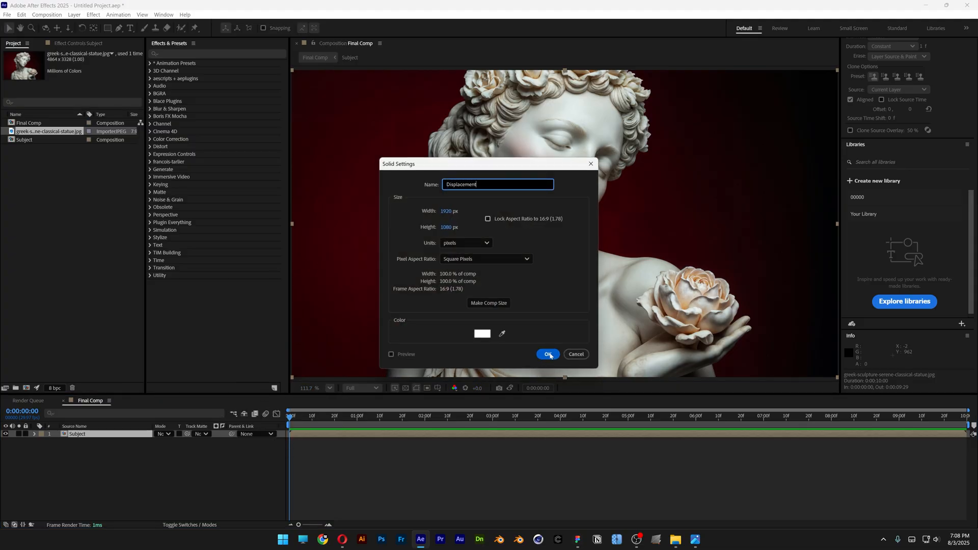
pyautogui.click(547, 353)
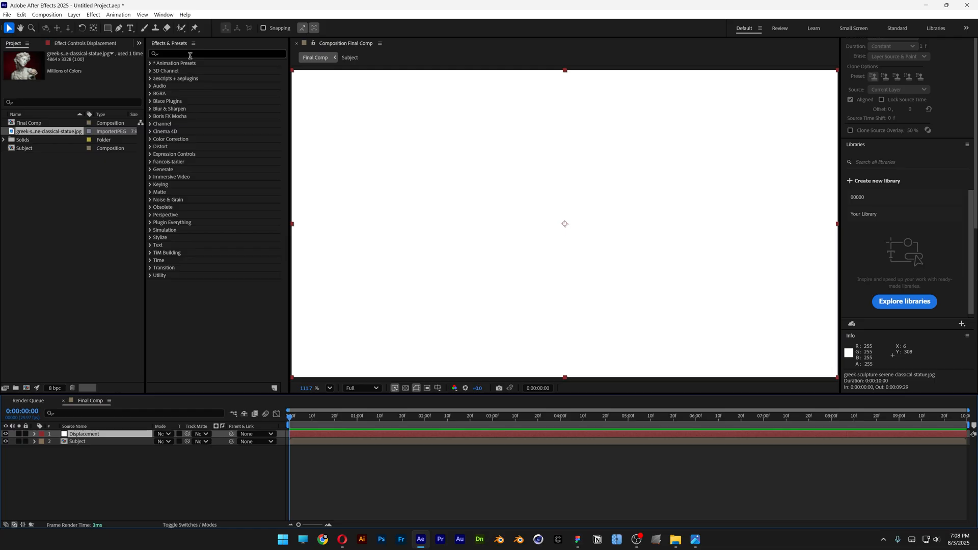
# - Apply Fractal Noise to the Displacement solid and set its type to Max
pyautogui.write('fractal')
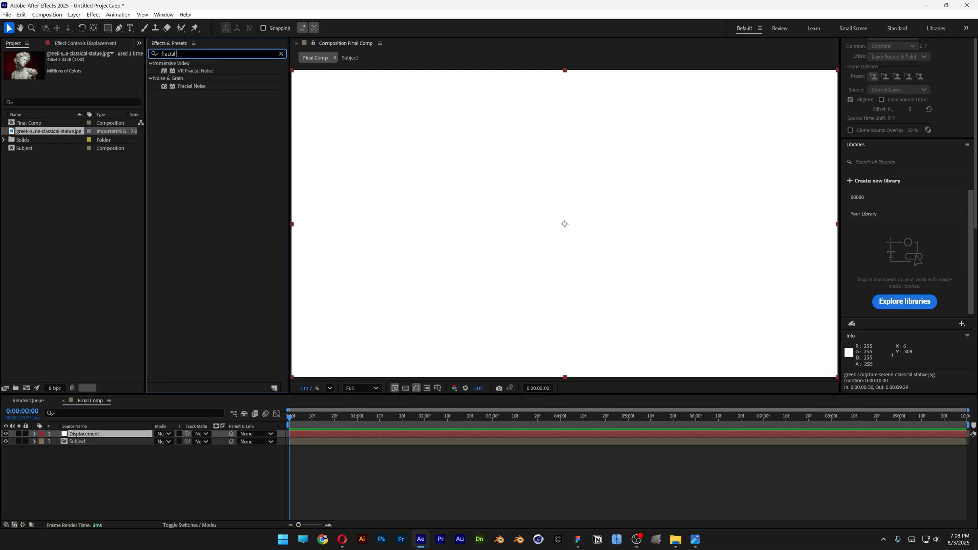
pyautogui.write('noise')
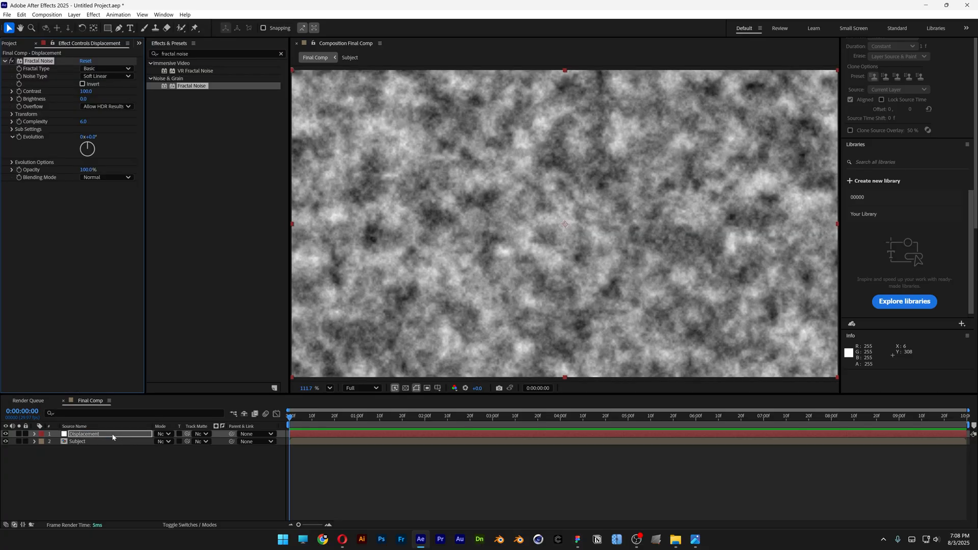
pyautogui.click(106, 69)
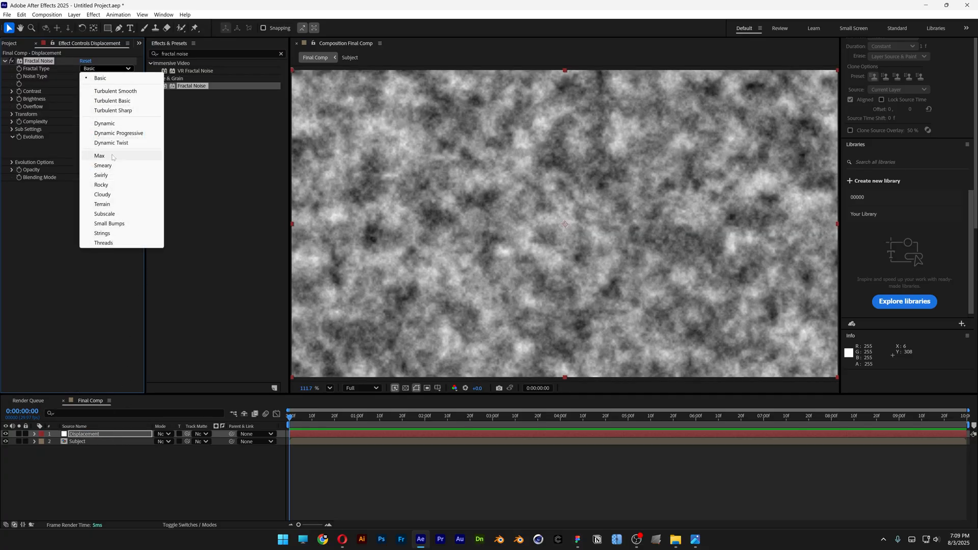
pyautogui.click(99, 155)
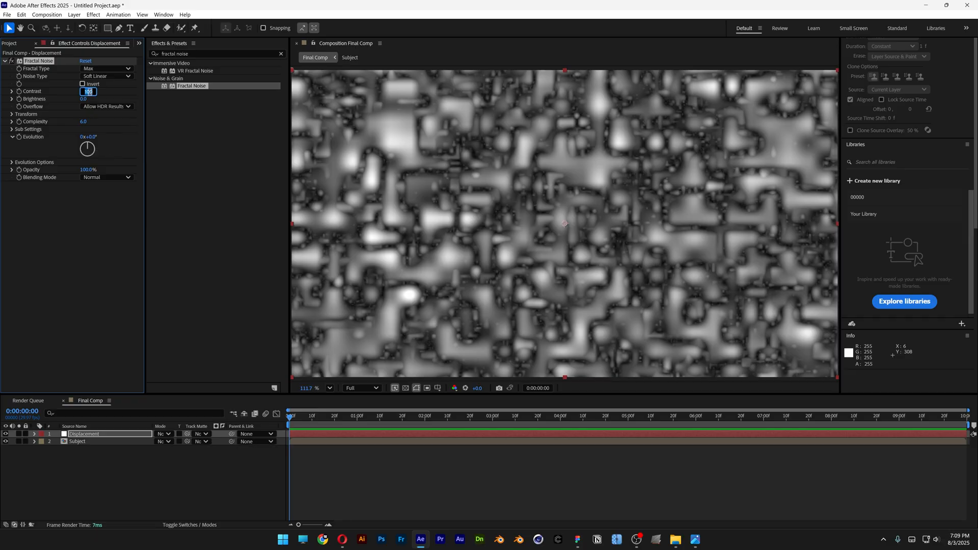
# - Set the Fractal Noise contrast to 150, scale 1500 and complexity 2
pyautogui.write('150.')
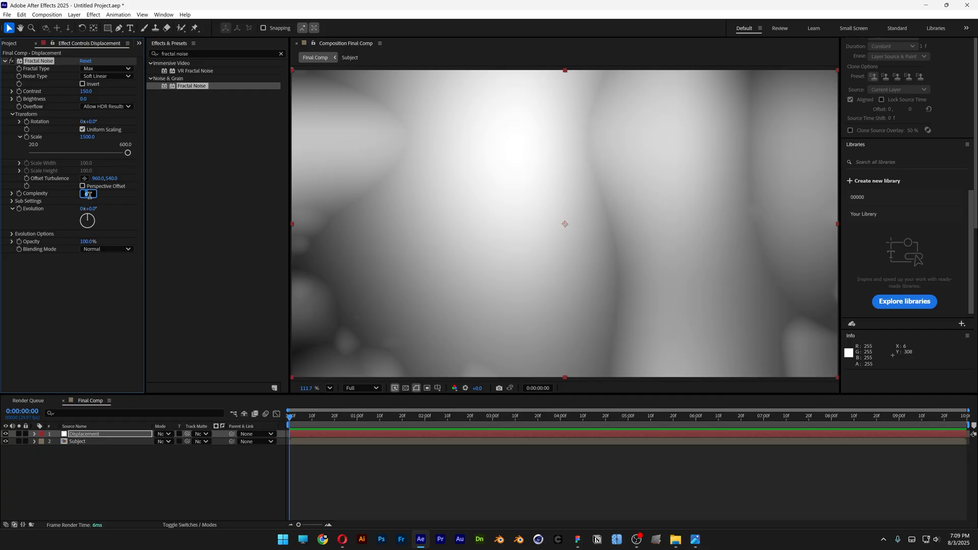
pyautogui.write('2.0')
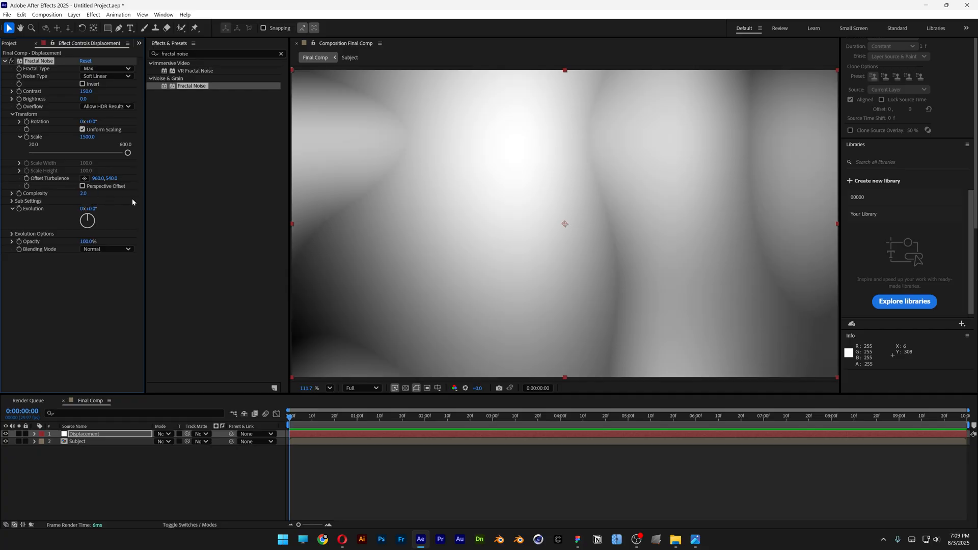
pyautogui.moveTo(88, 219); pyautogui.dragTo(94, 215)
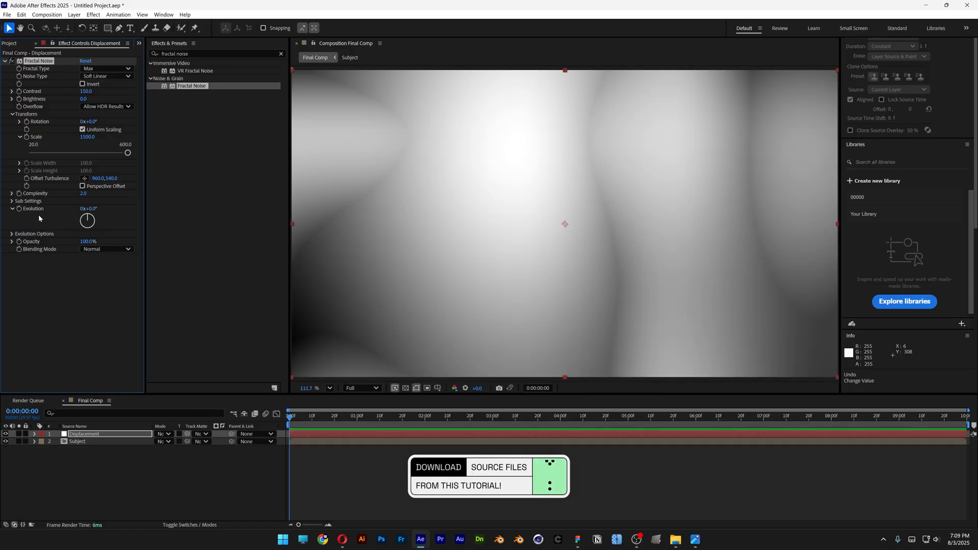
pyautogui.moveTo(20, 211)
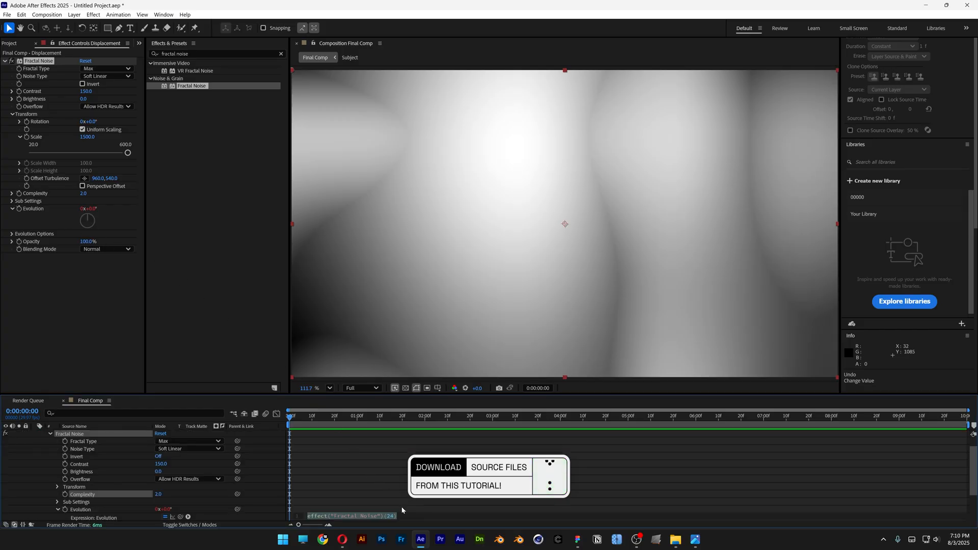
# - Drive the noise Evolution with the expression time*50 and collapse the layer properties
pyautogui.write('t')
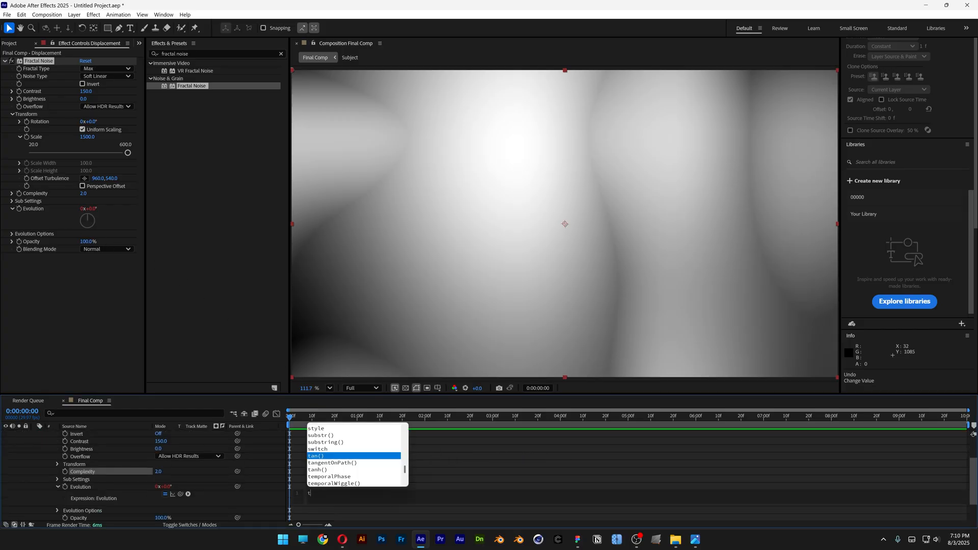
pyautogui.write('ime*50')
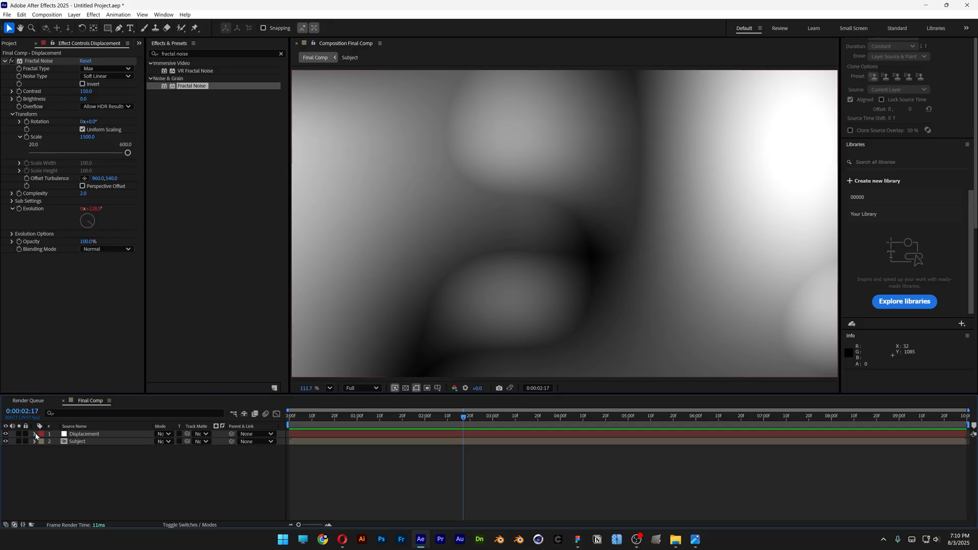
pyautogui.click(5, 434)
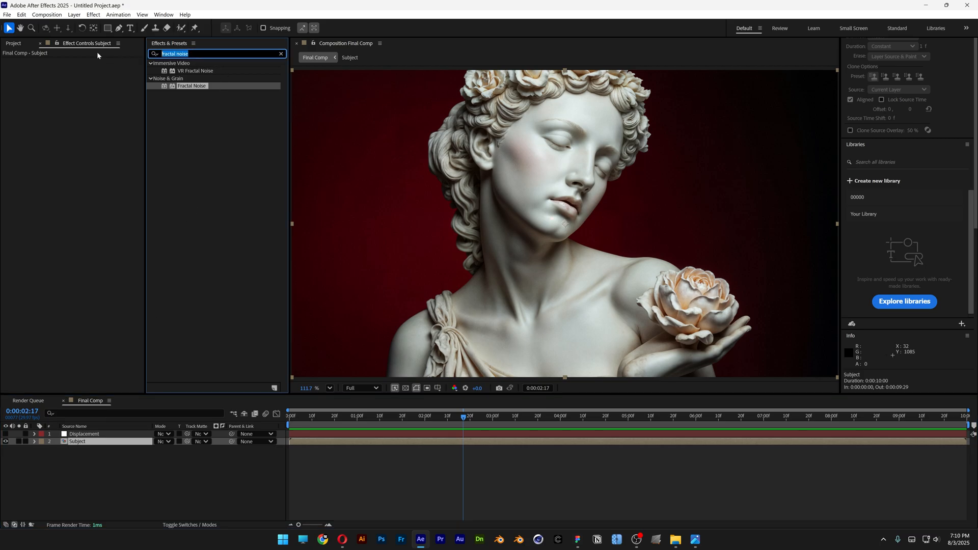
# - Apply Displacement Map to Subject, using layer Displacement with Effects & Masks as source
pyautogui.write('displacement map')
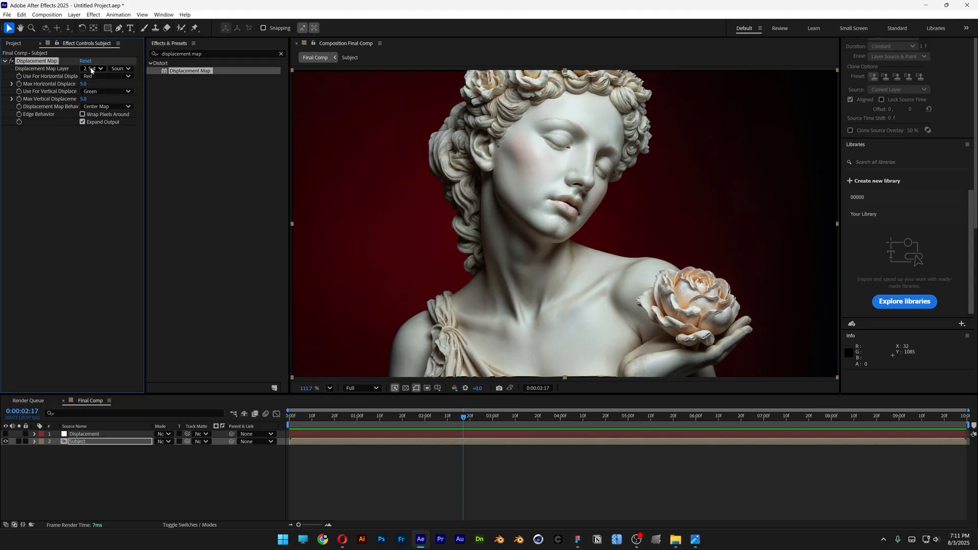
pyautogui.click(93, 69)
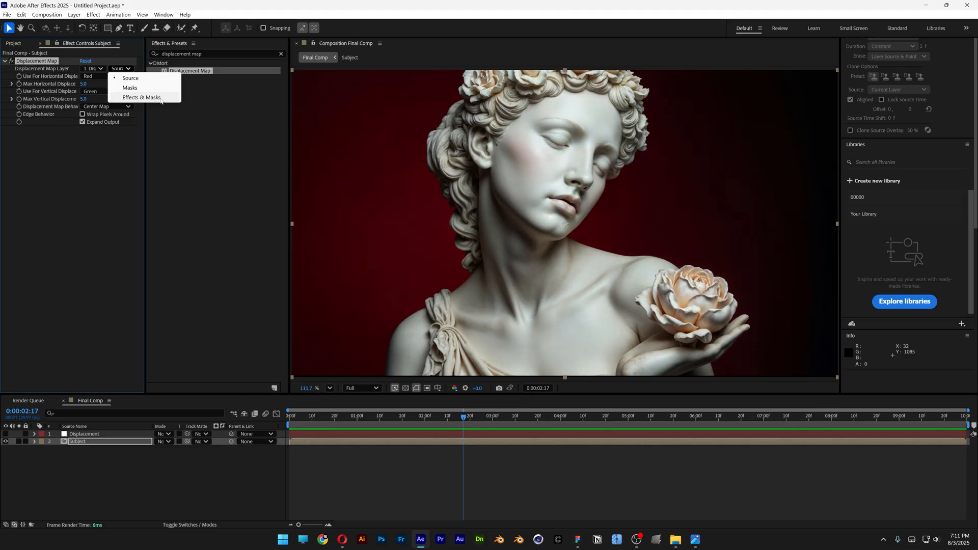
pyautogui.click(141, 97)
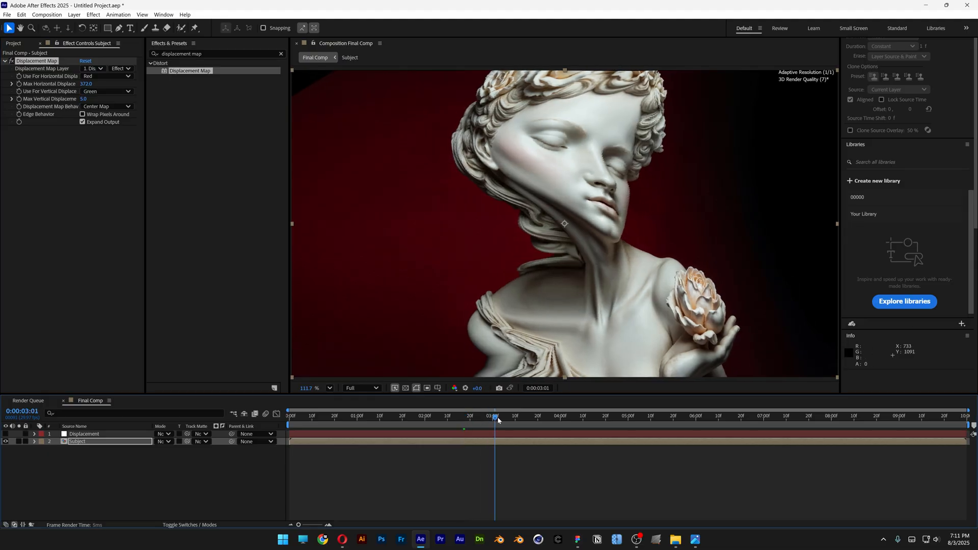
# - Scrub the Final Comp timeline to preview the animated face-fusion distortion
pyautogui.moveTo(495, 416); pyautogui.dragTo(751, 416)
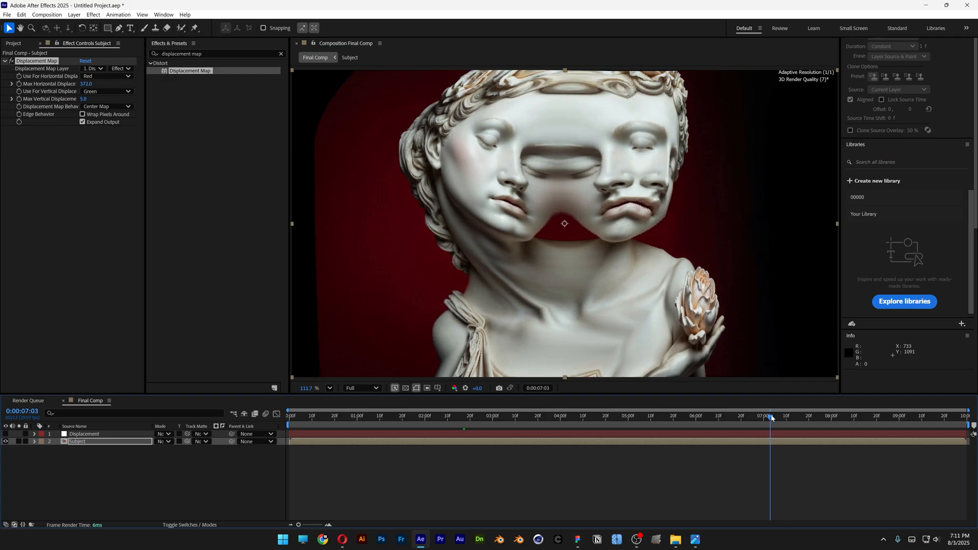
pyautogui.click(305, 416)
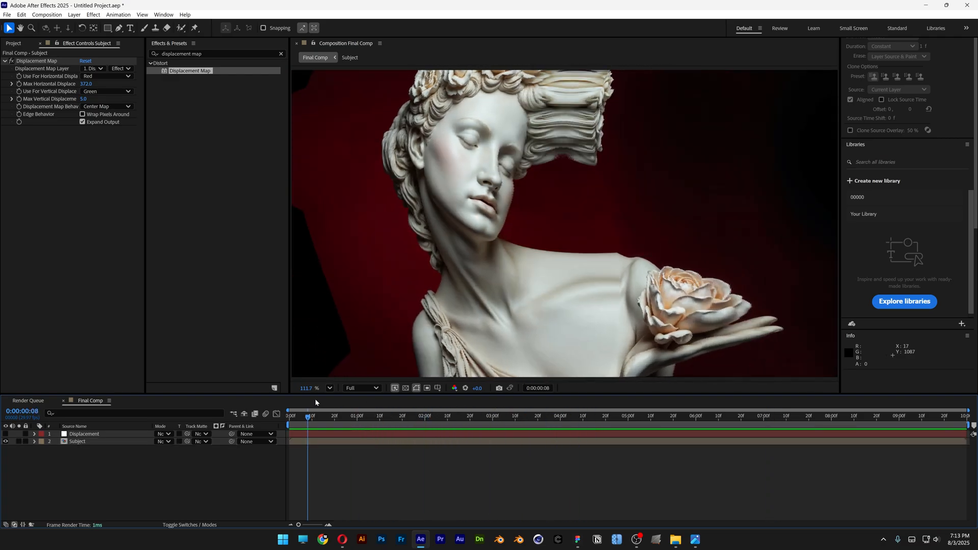